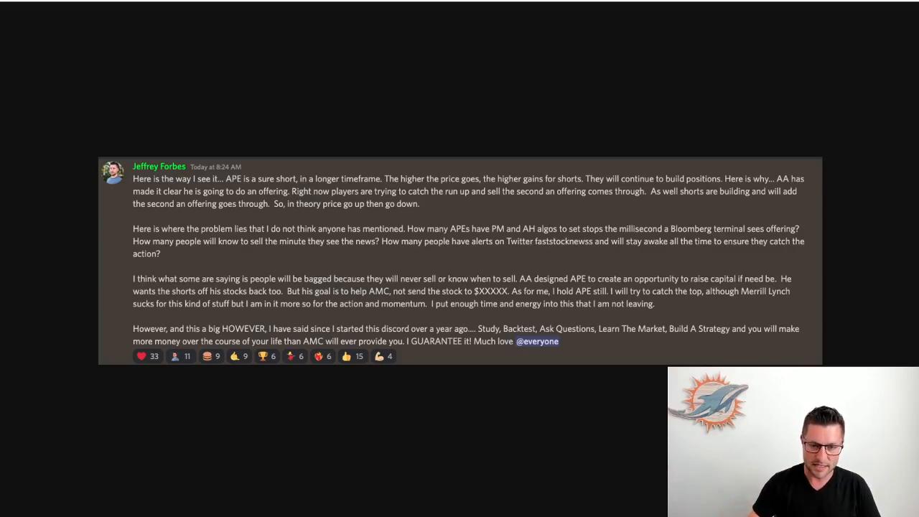
{"action": "mouse_move", "coordinate": [42, 278]}
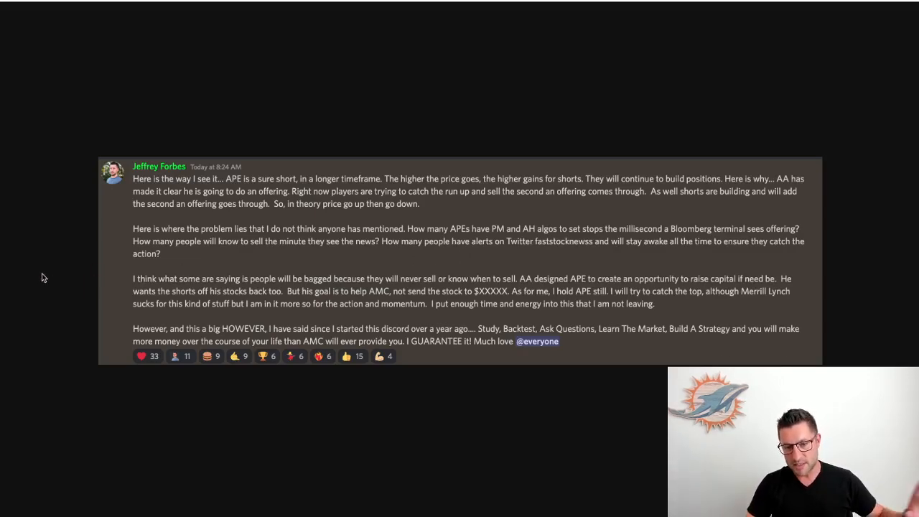